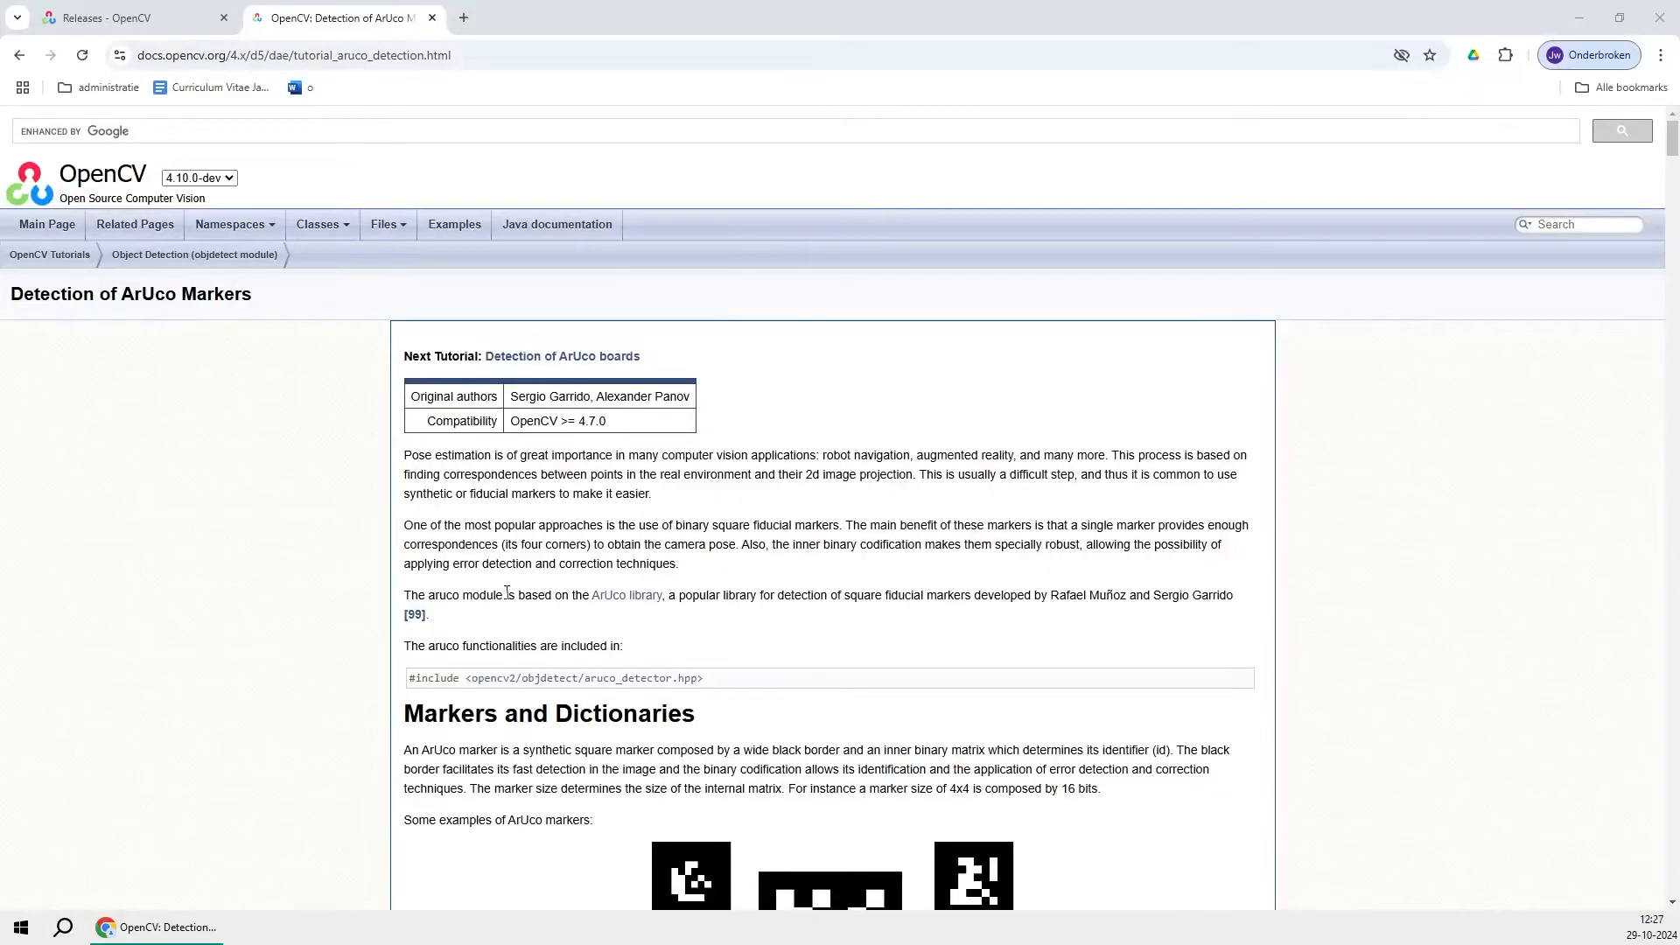
Step: Scroll the ArUco detection tutorial down to the Marker Detection section
scroll(down, 3)
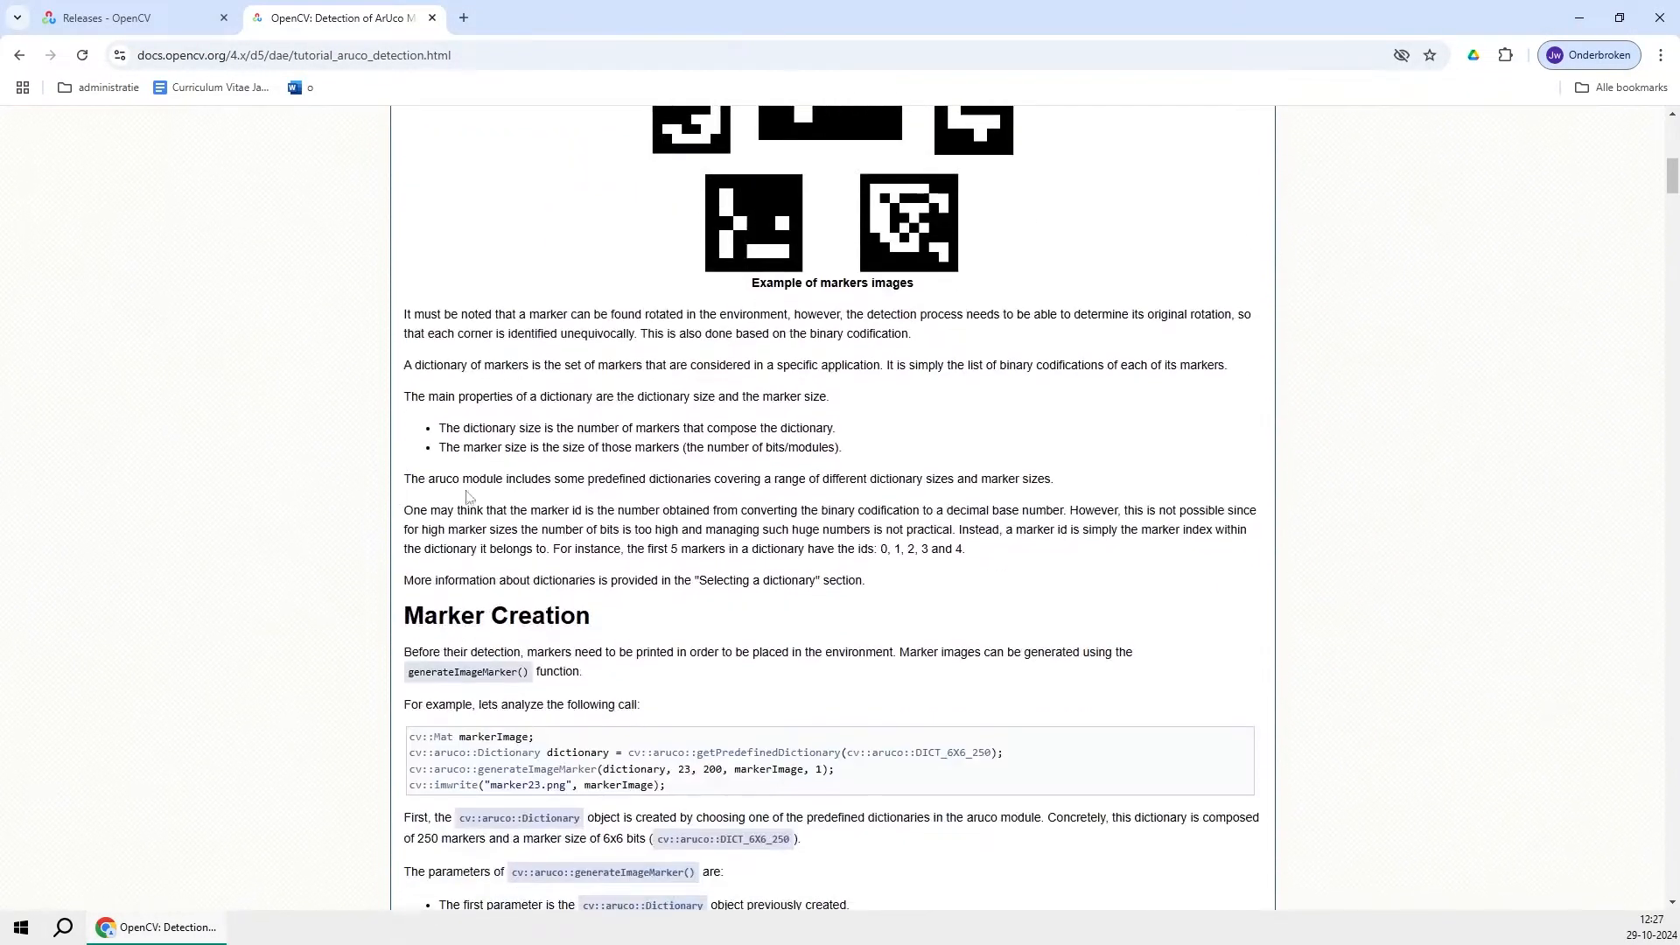
scroll(down, 3)
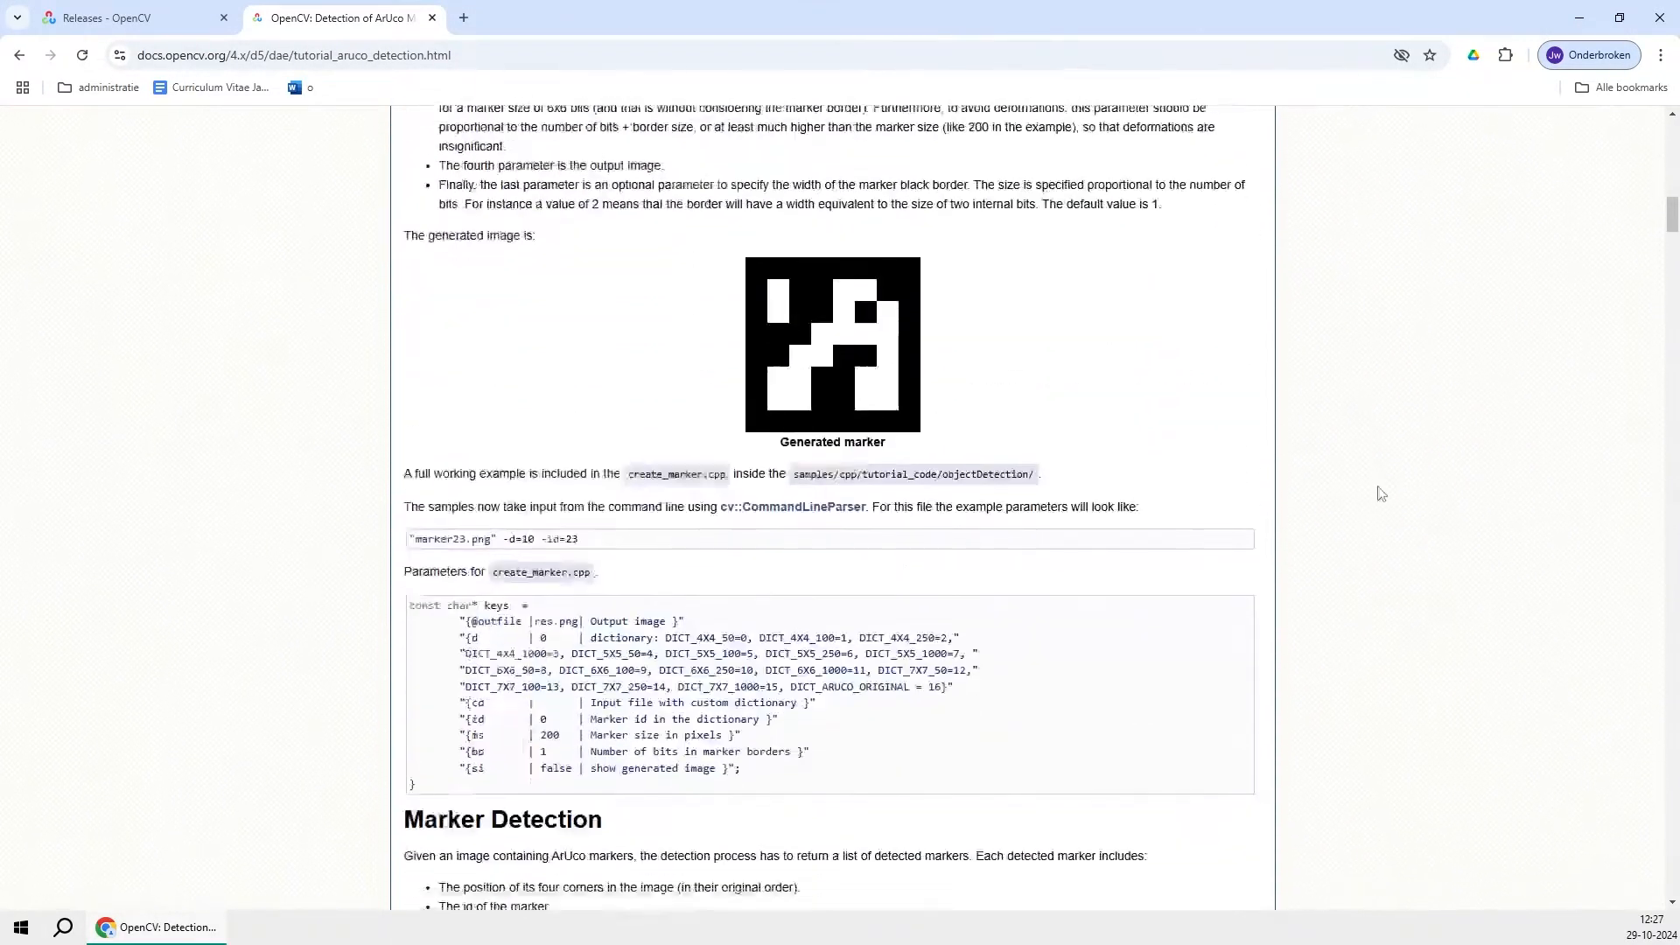
click(156, 927)
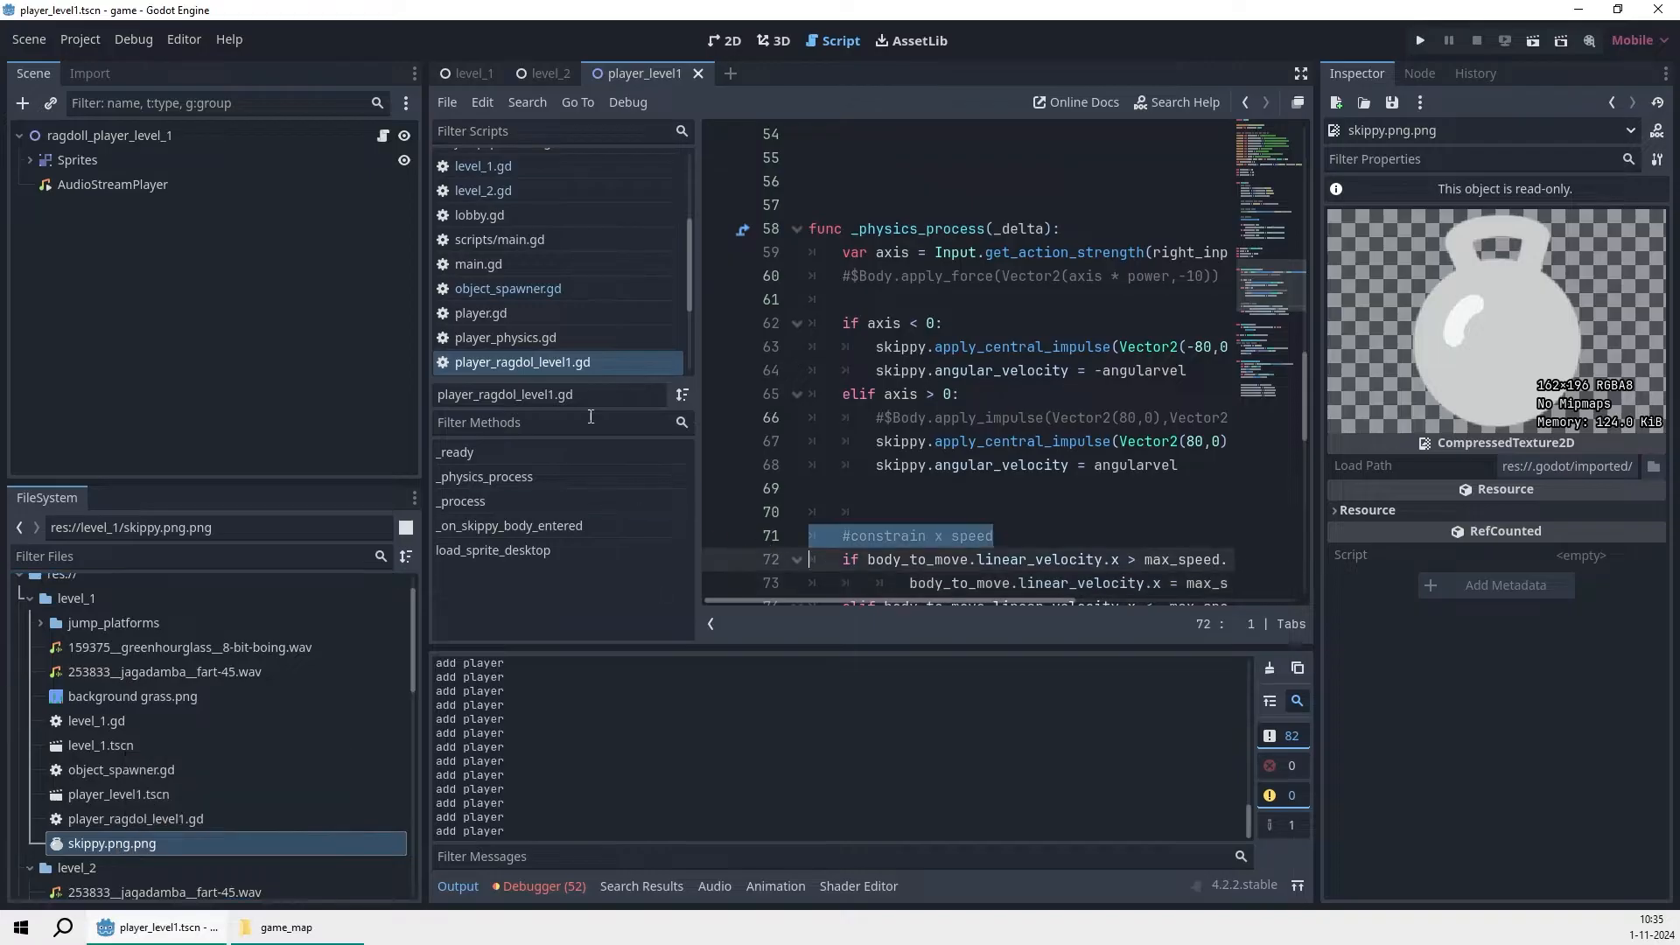
Step: Switch through the level_1, level_2 and player_level1 scene tabs
click(472, 73)
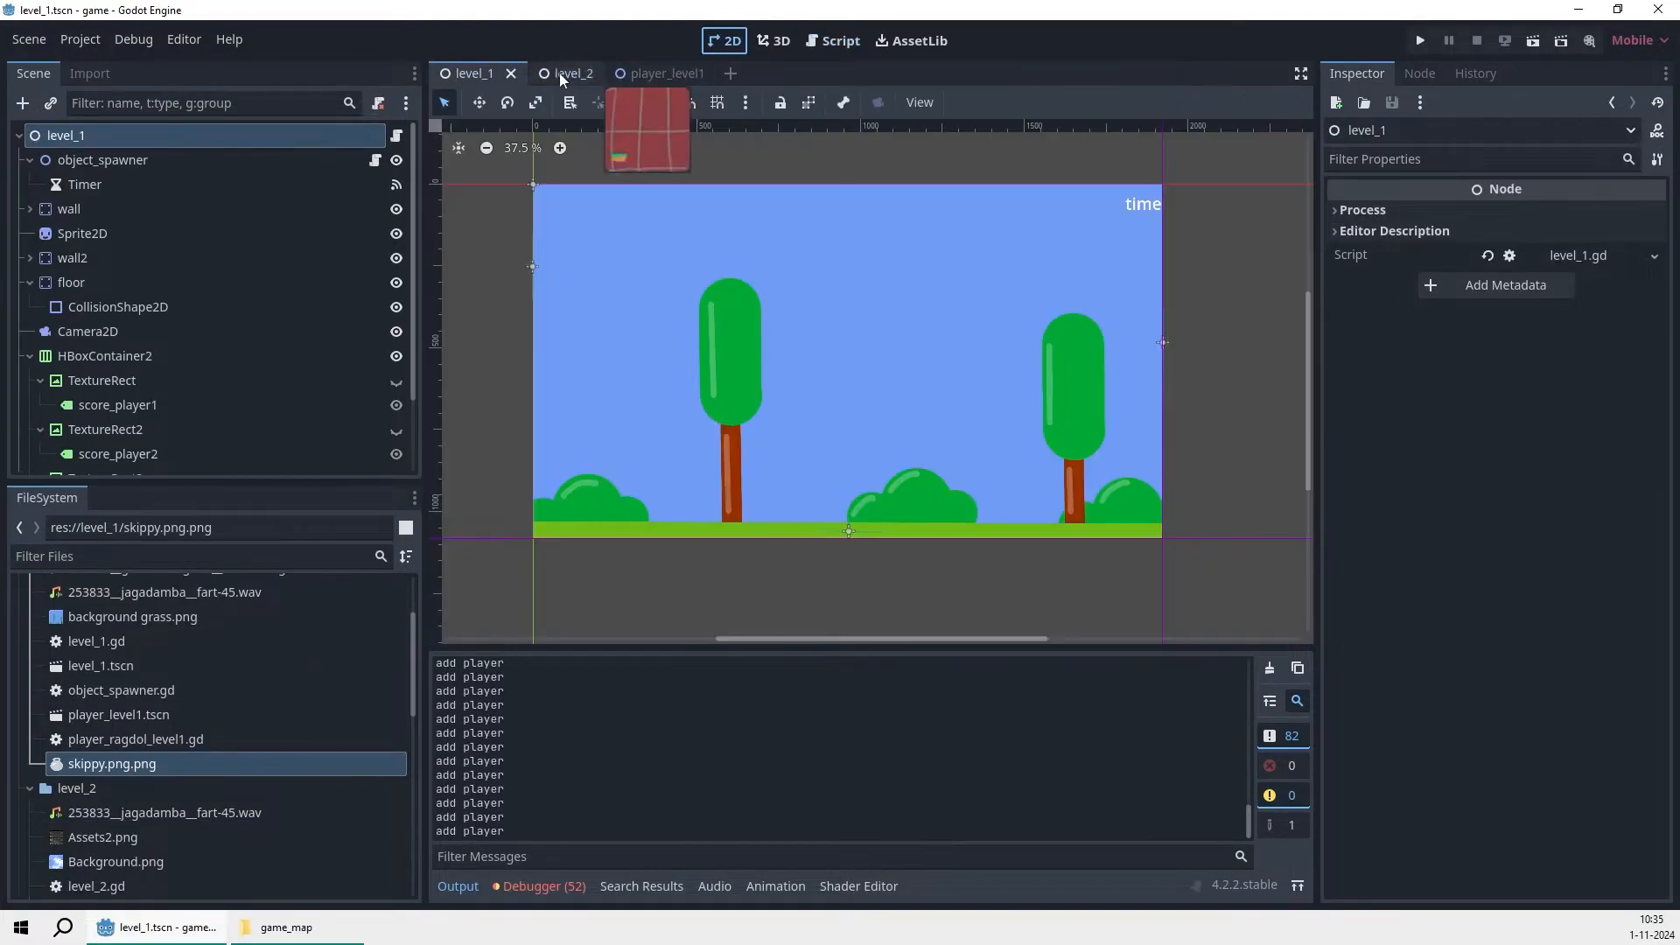
click(572, 73)
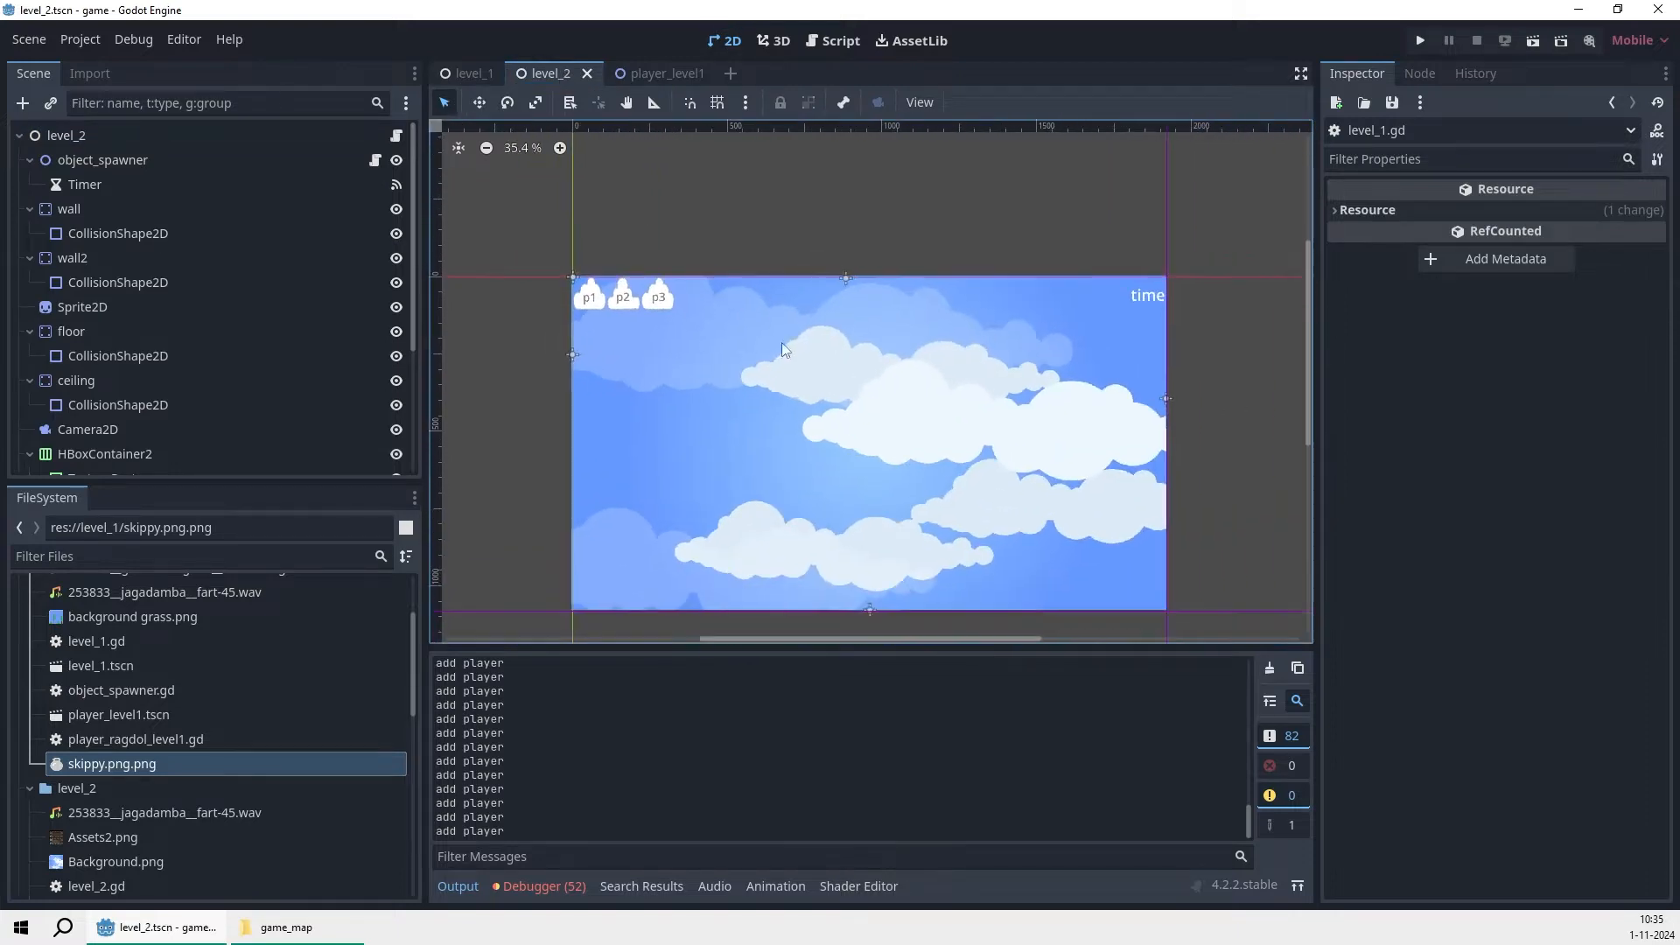
click(653, 72)
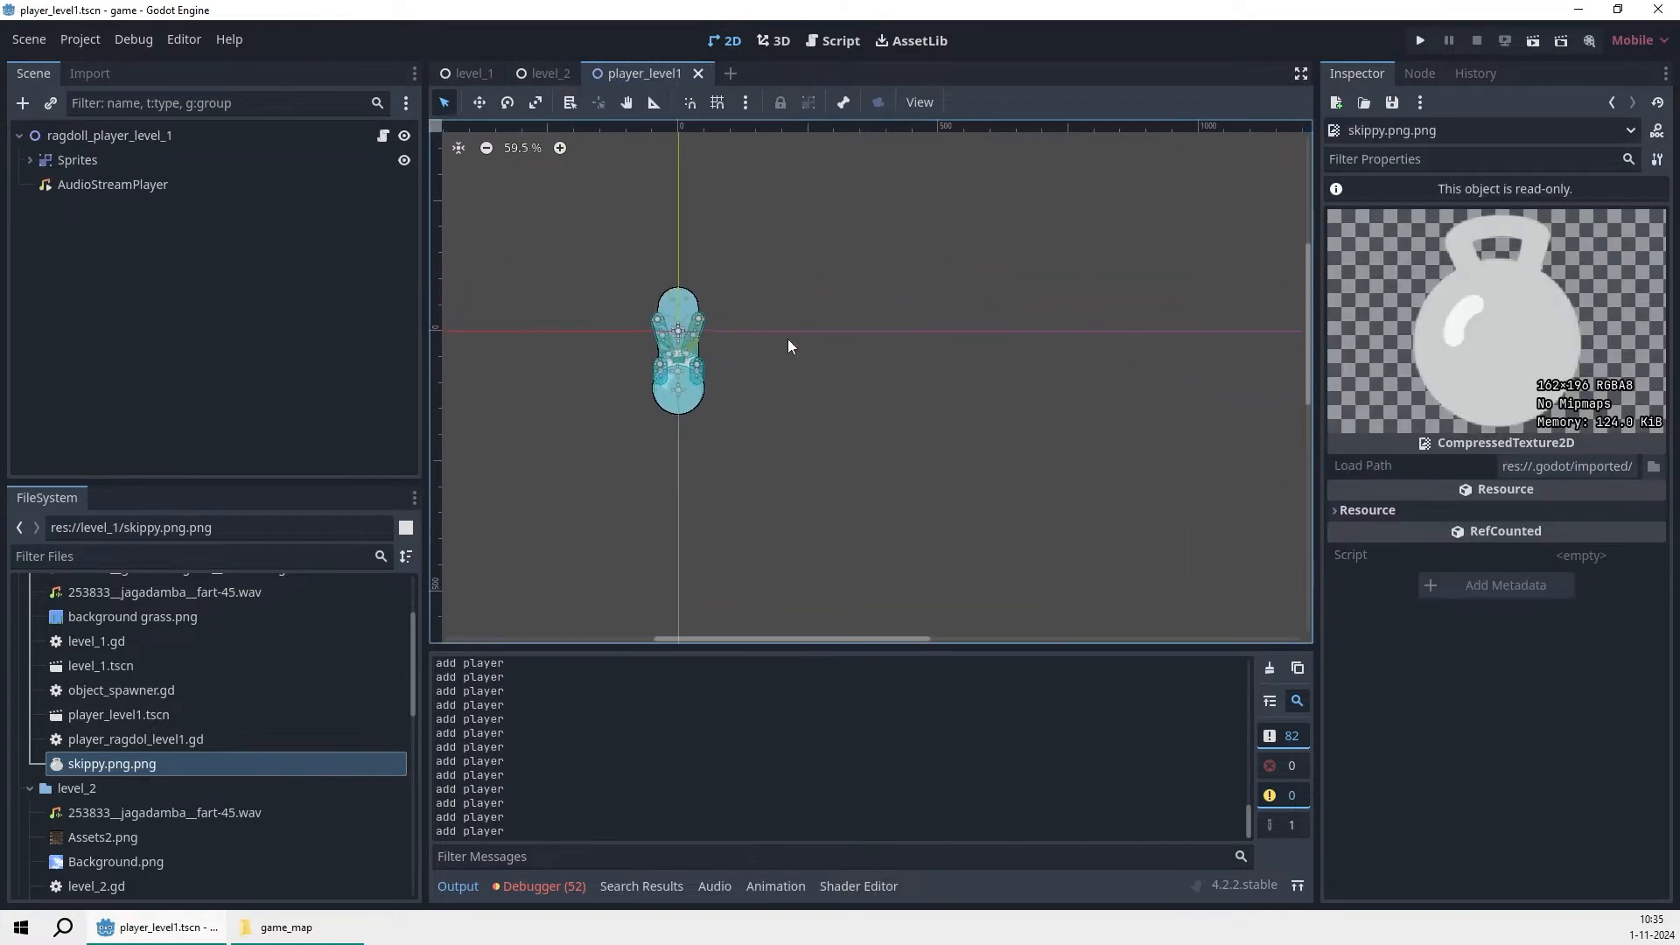
Step: Expand the Sprites node to show the ragdoll's limbs and scroll FileSystem to scenes
scroll(up, 3)
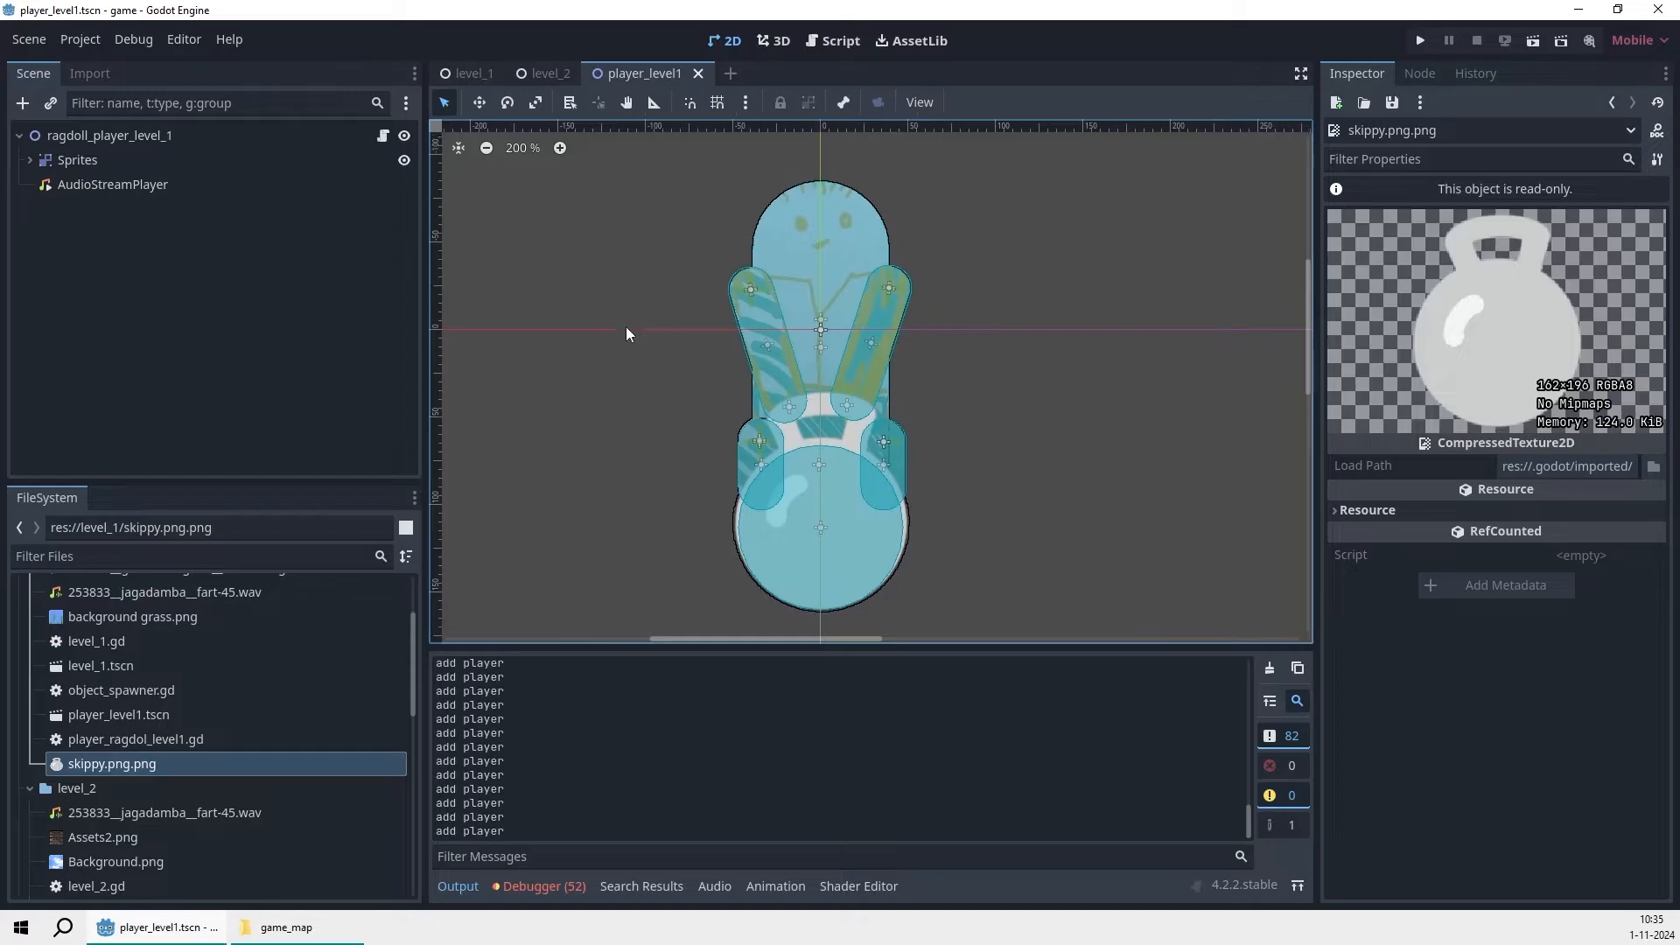
click(33, 160)
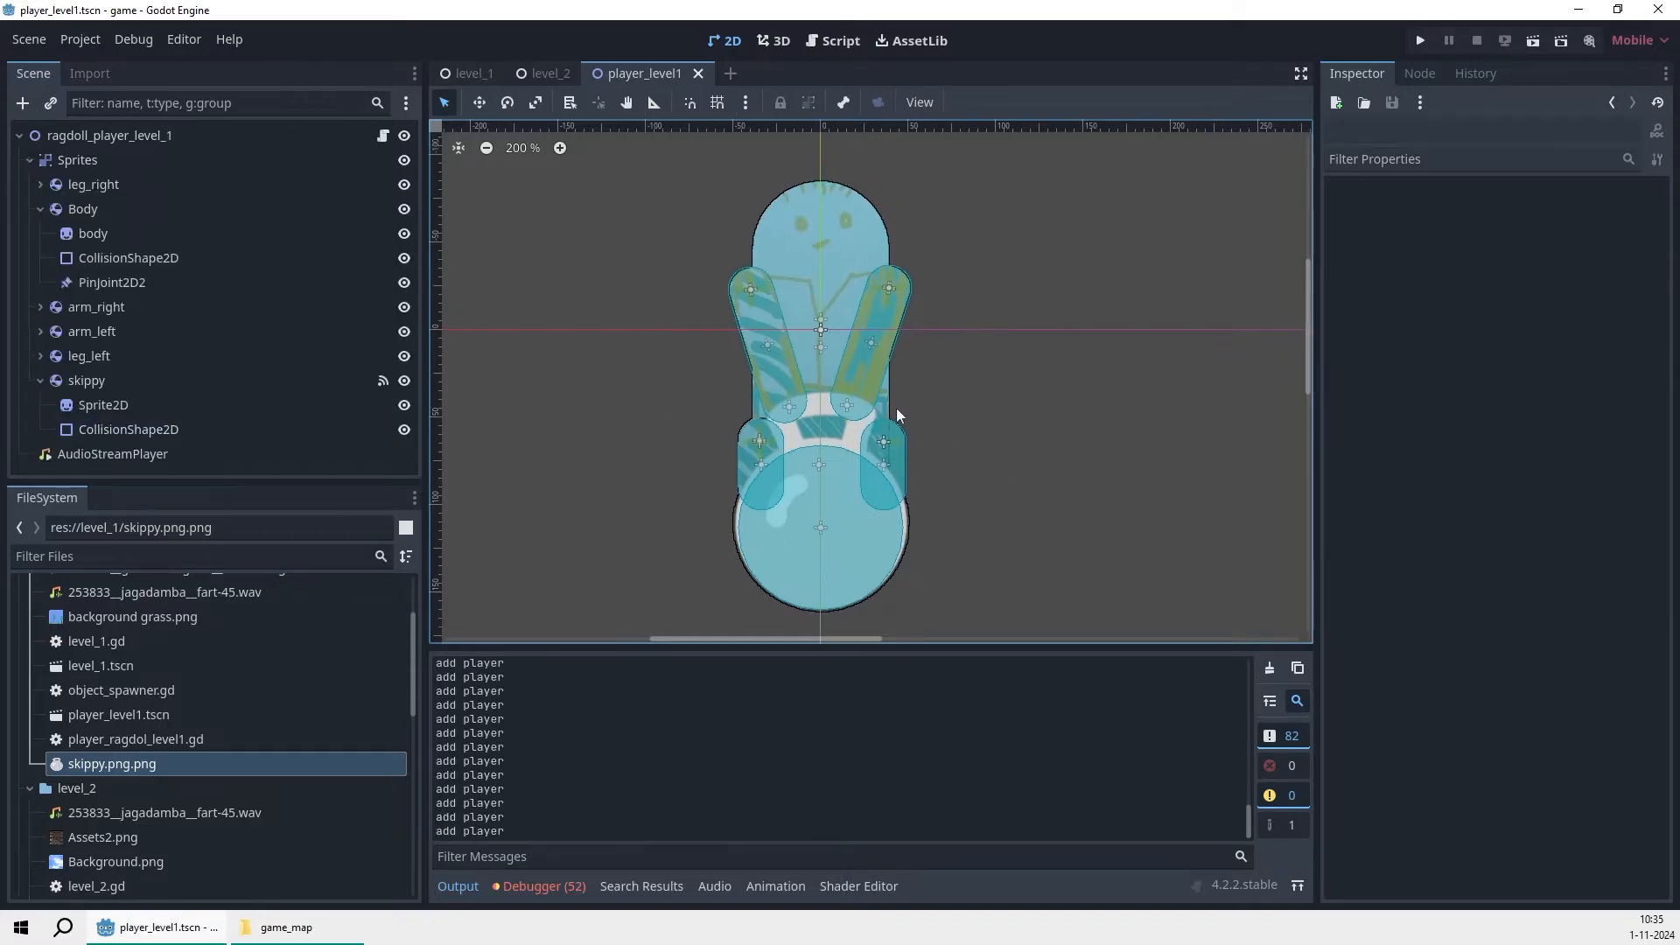
scroll(down, 3)
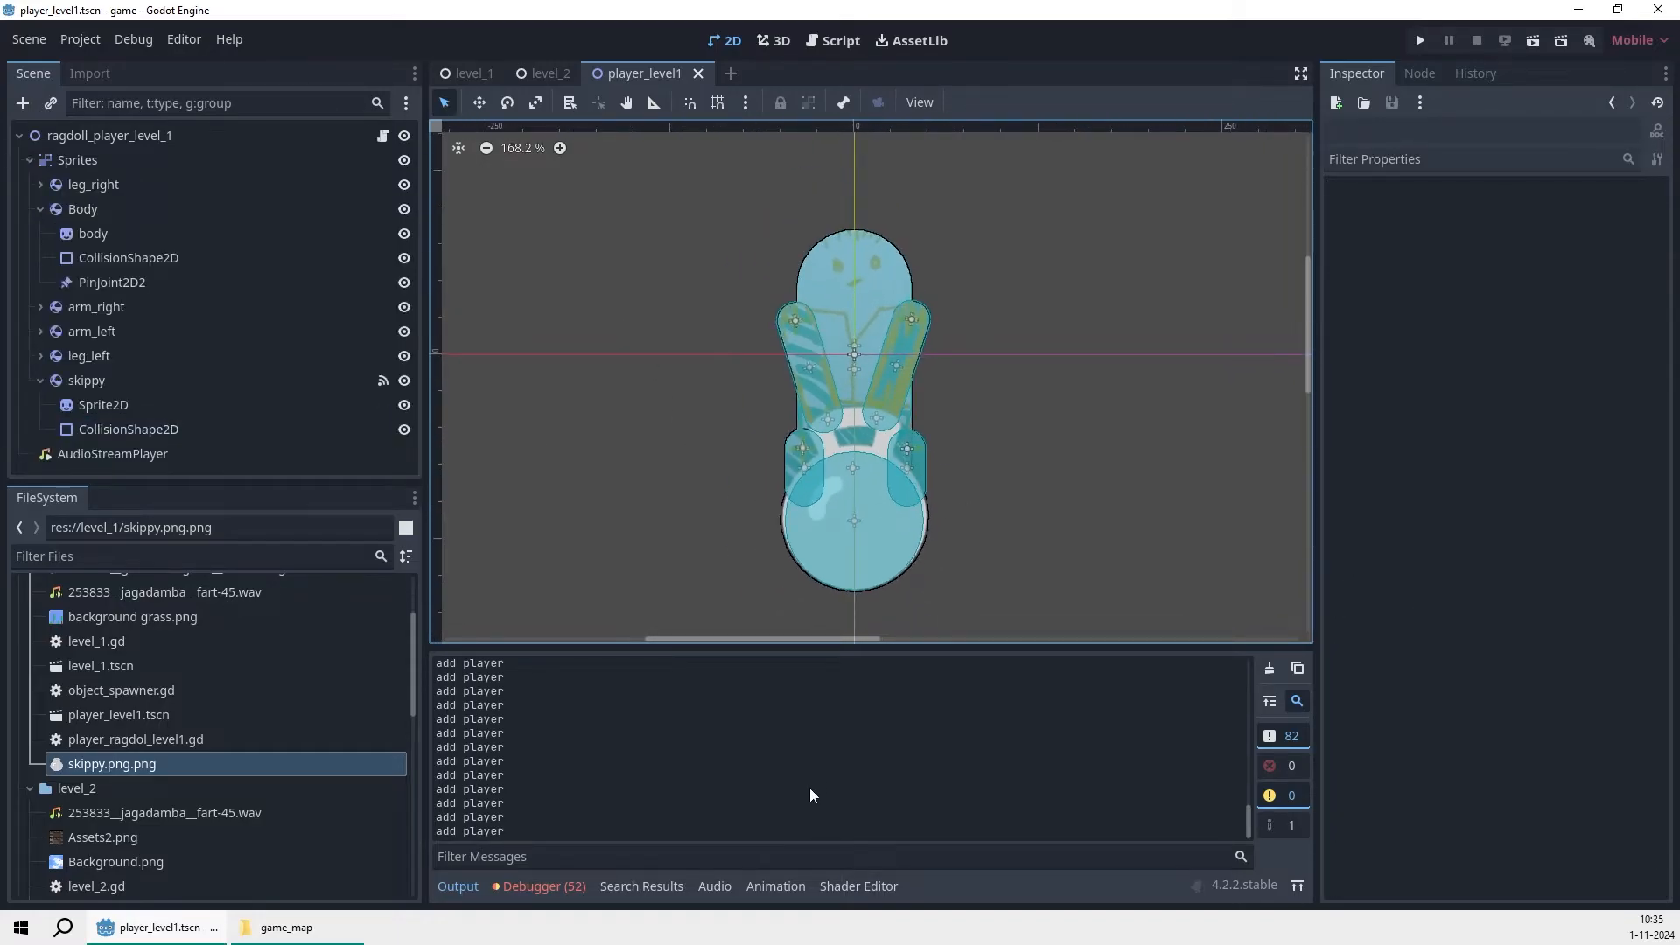
scroll(down, 3)
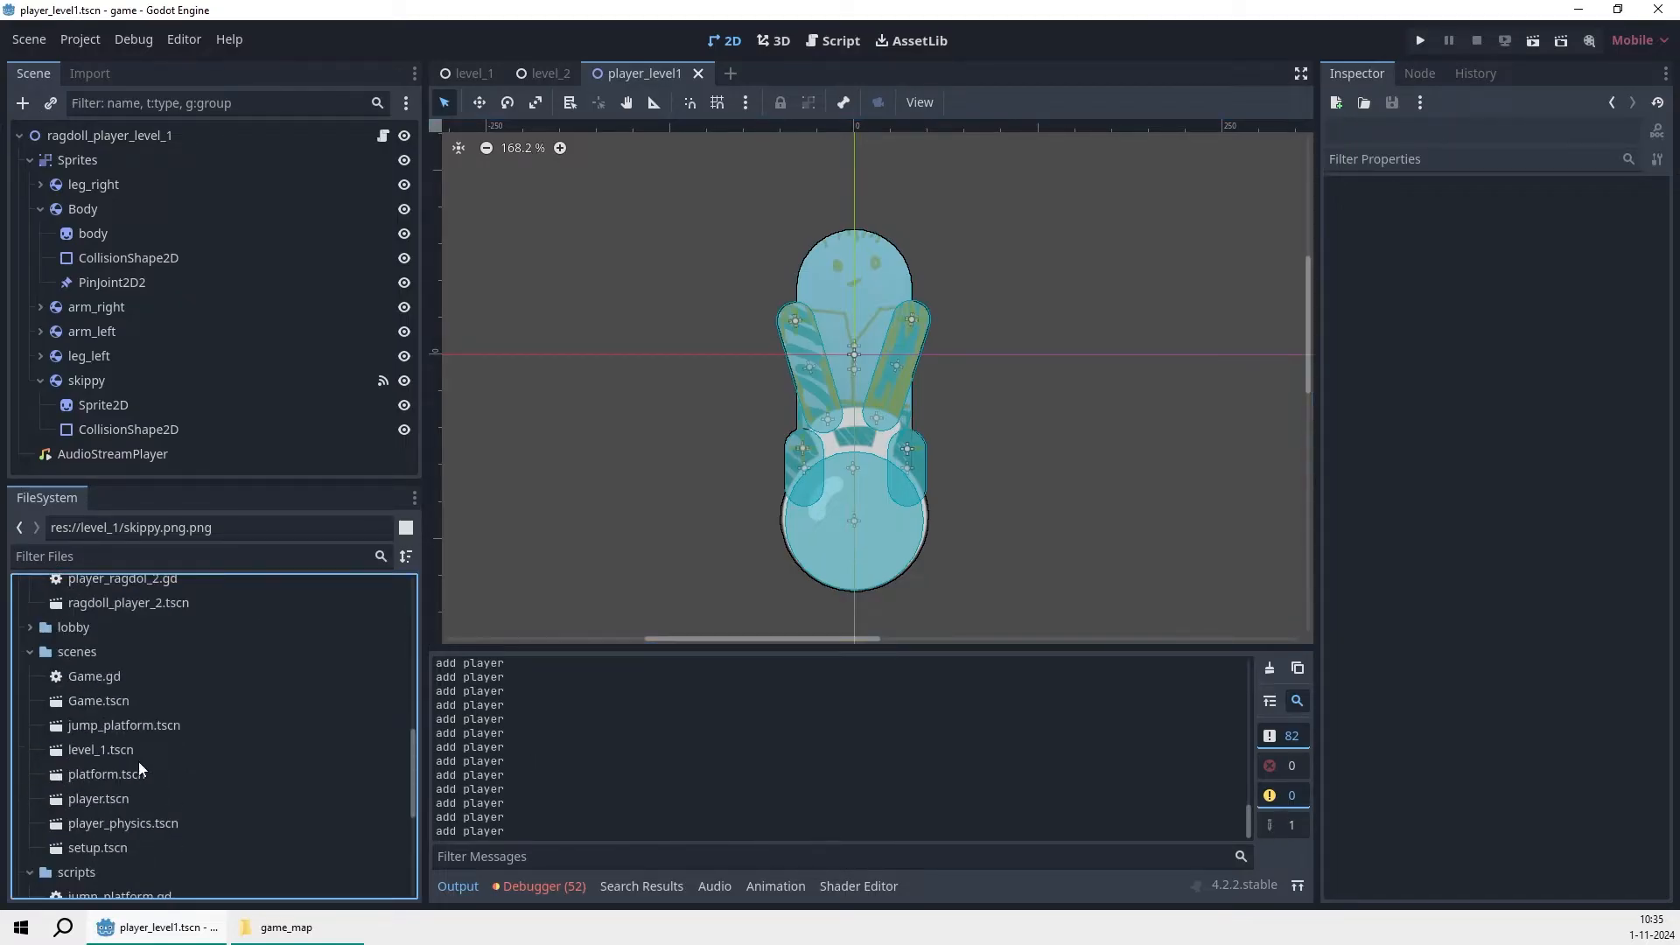
Step: Open jump_platform.tscn from the FileSystem scenes folder
double_click(124, 725)
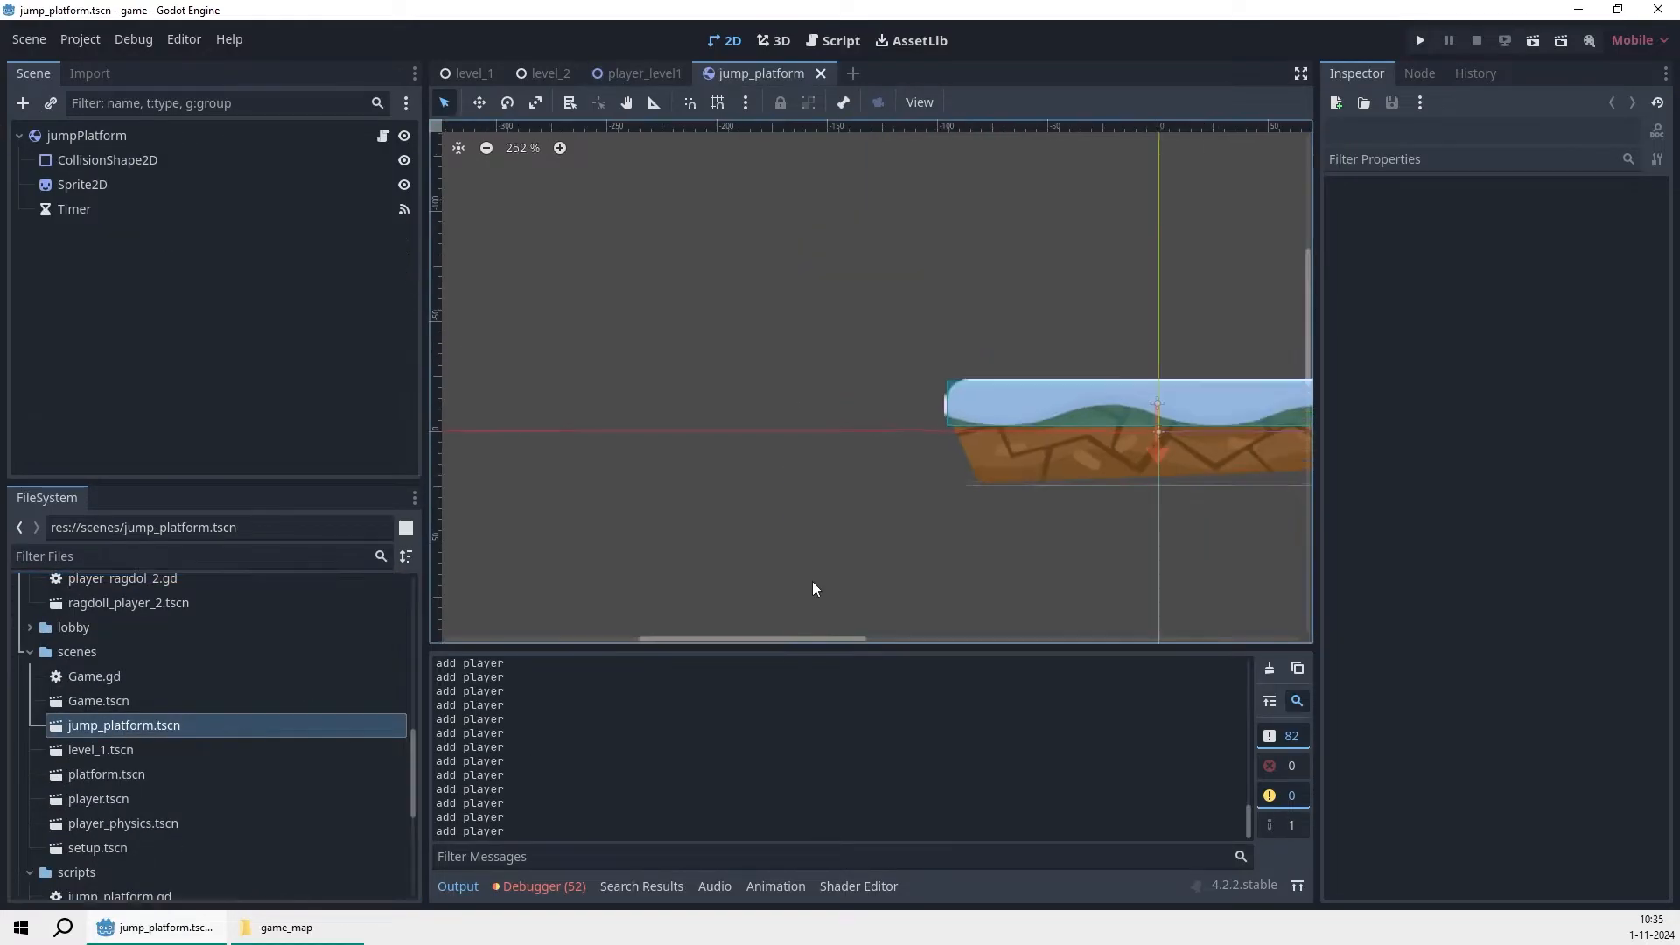
double_click(106, 773)
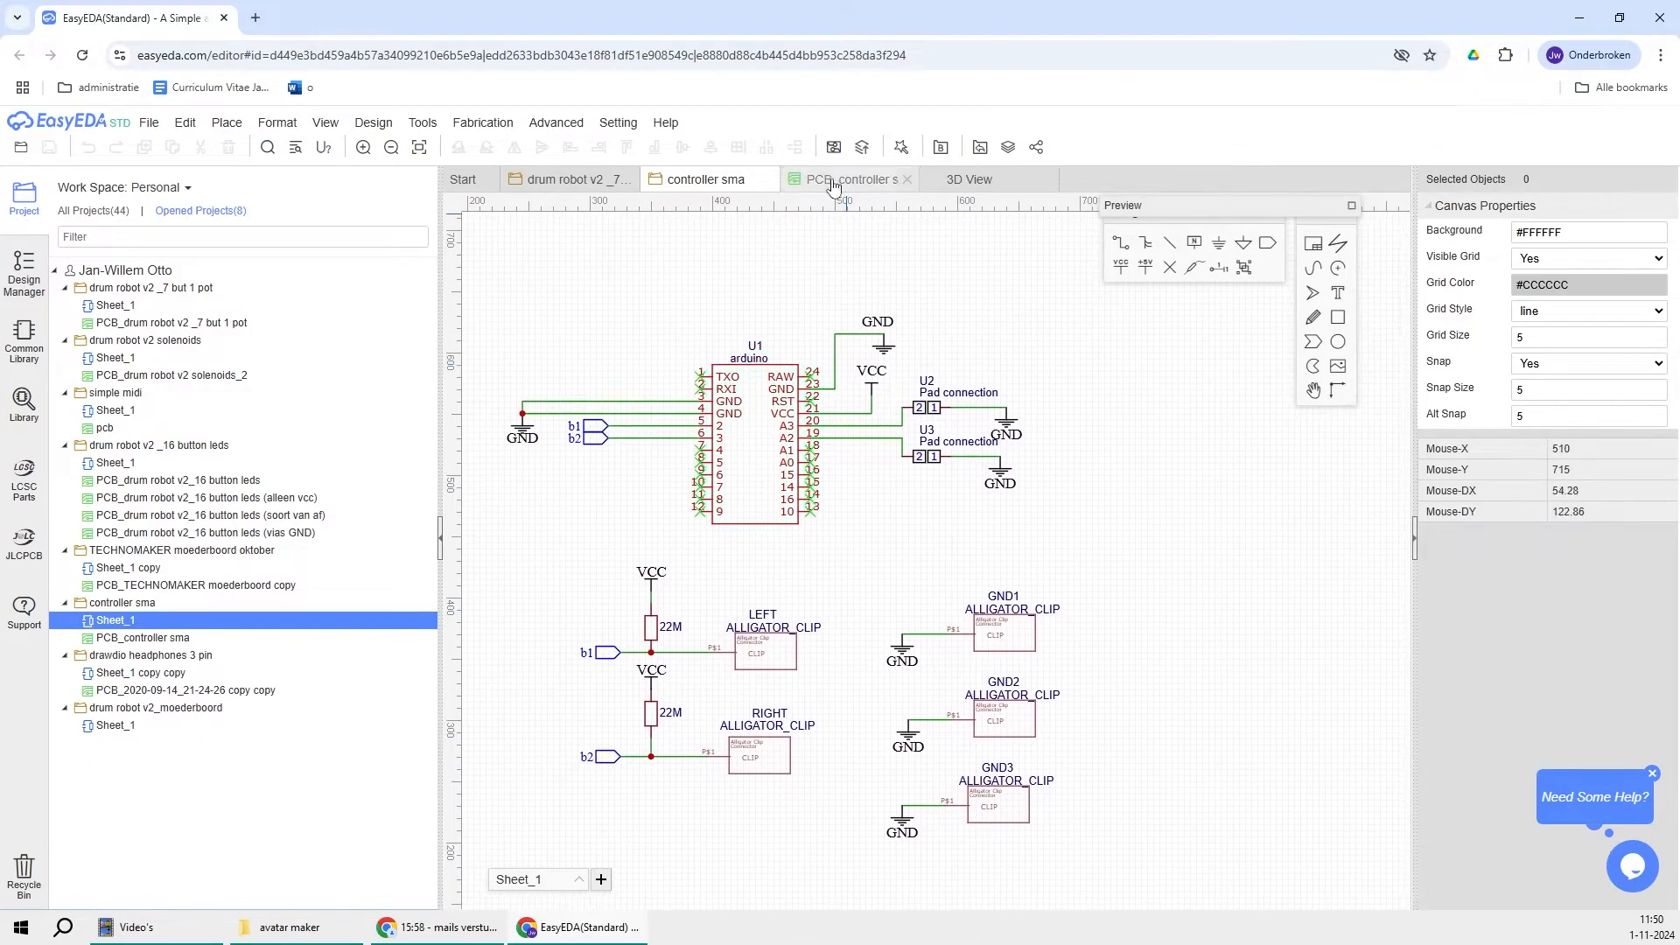
Step: Show the PCB_controller sma board layout, then its 3D View
click(852, 178)
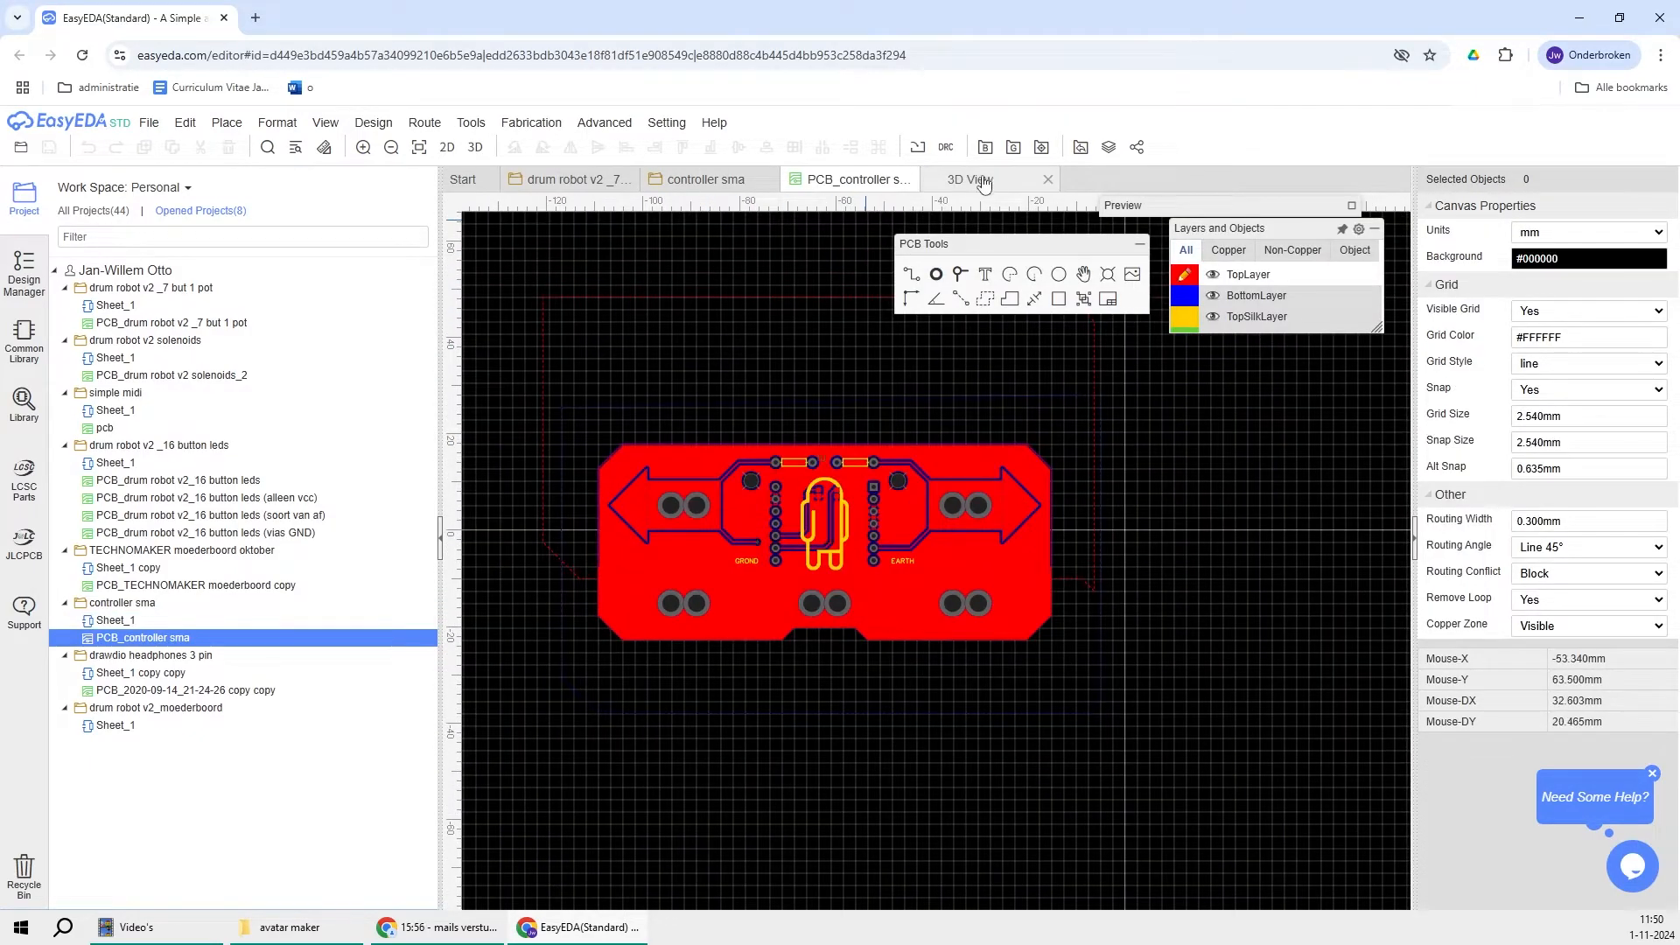
click(965, 178)
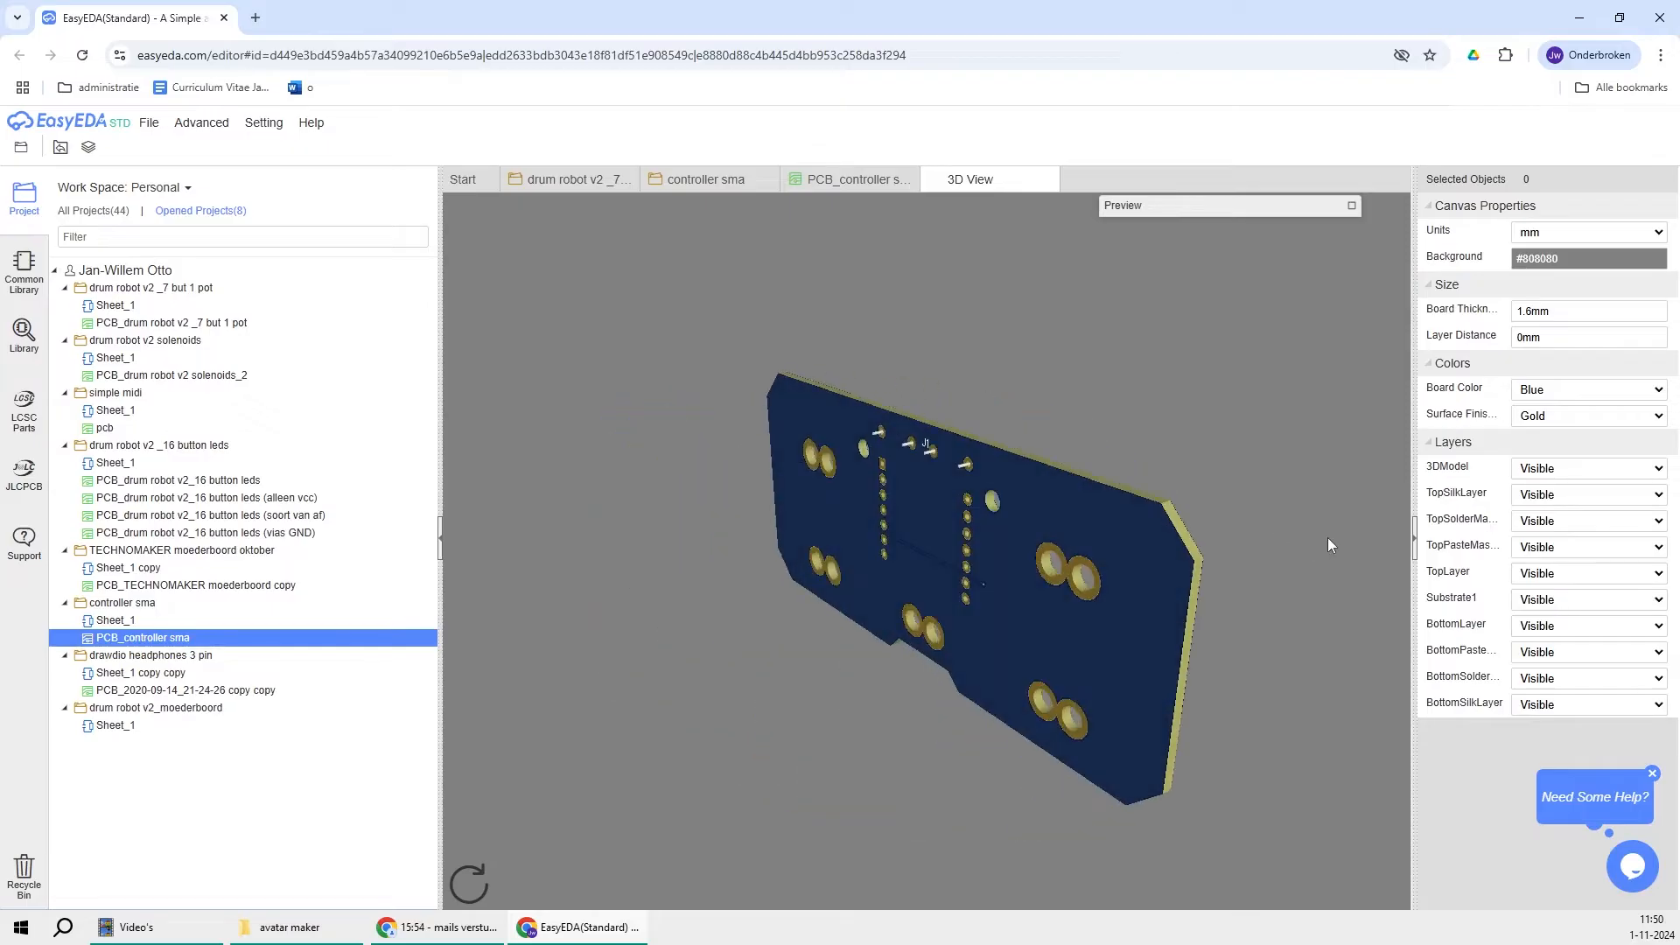